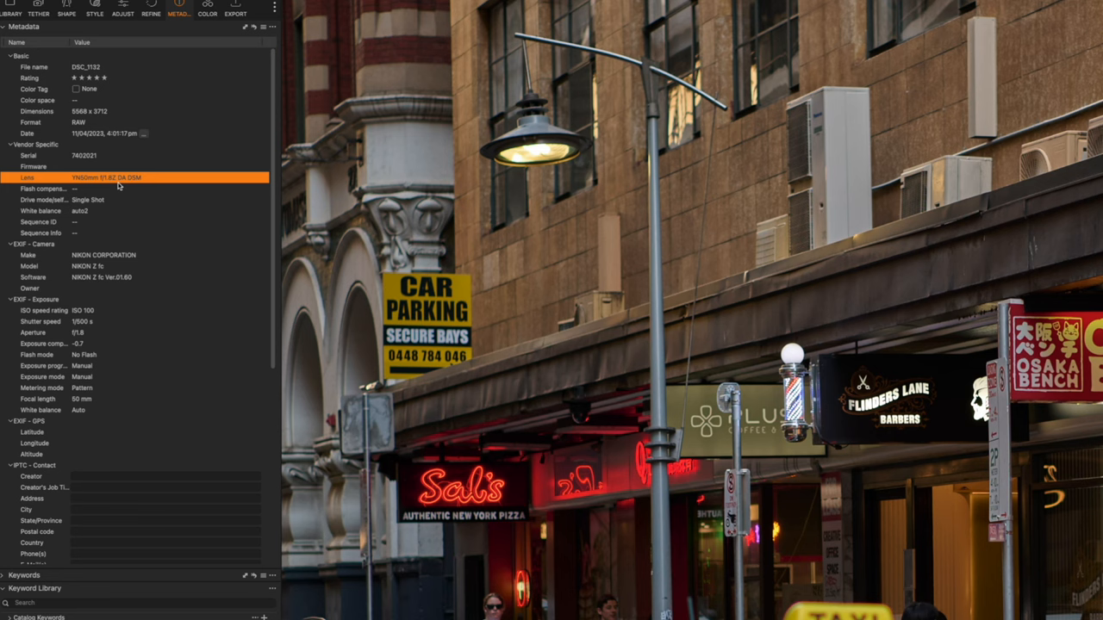
Review the street photo's lens metadata, then view the string-lights photo full-screen
{"action": "left_click", "coordinate": [129, 276]}
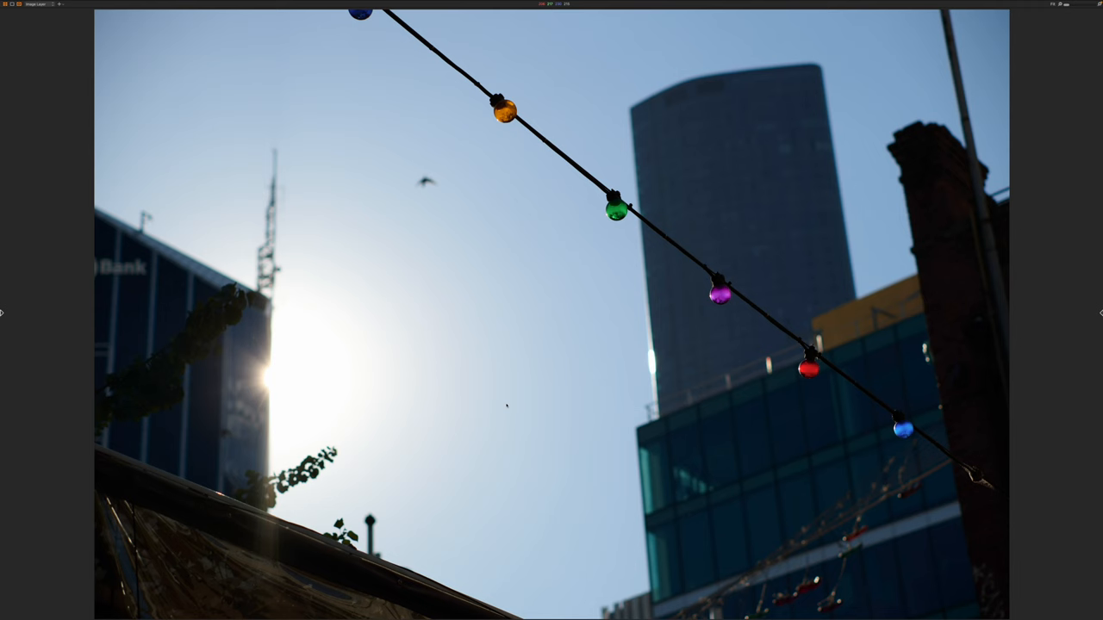
Inspect the sun flare in the string-lights photo's bright sky
{"action": "left_click", "coordinate": [179, 10]}
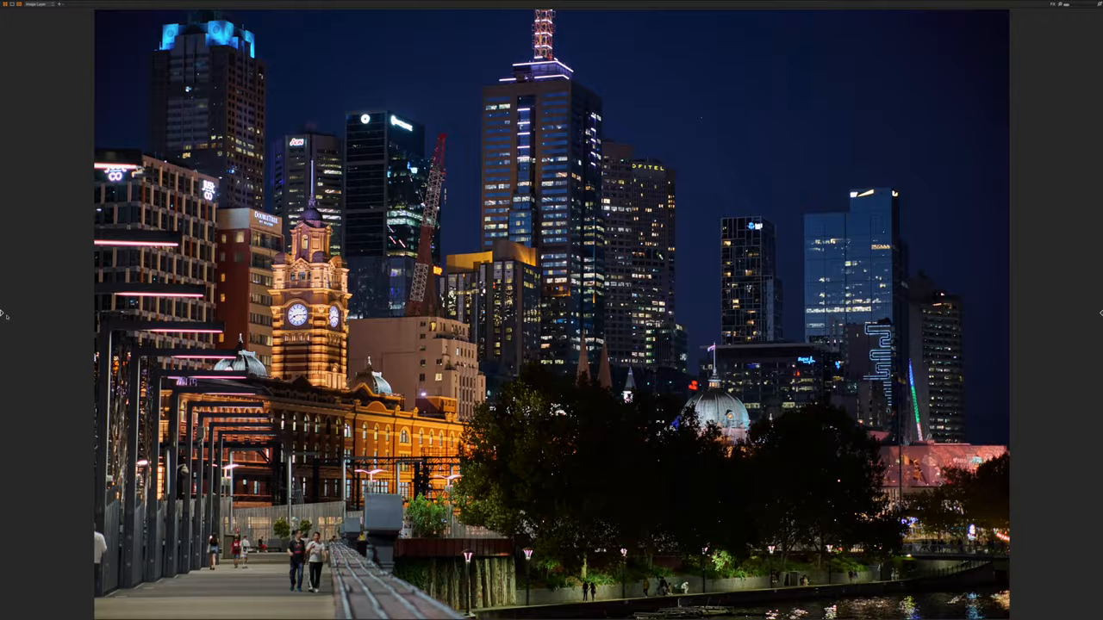
Hide the tool panels so the Flinders Street night skyline fills the viewer
{"action": "left_click", "coordinate": [177, 12]}
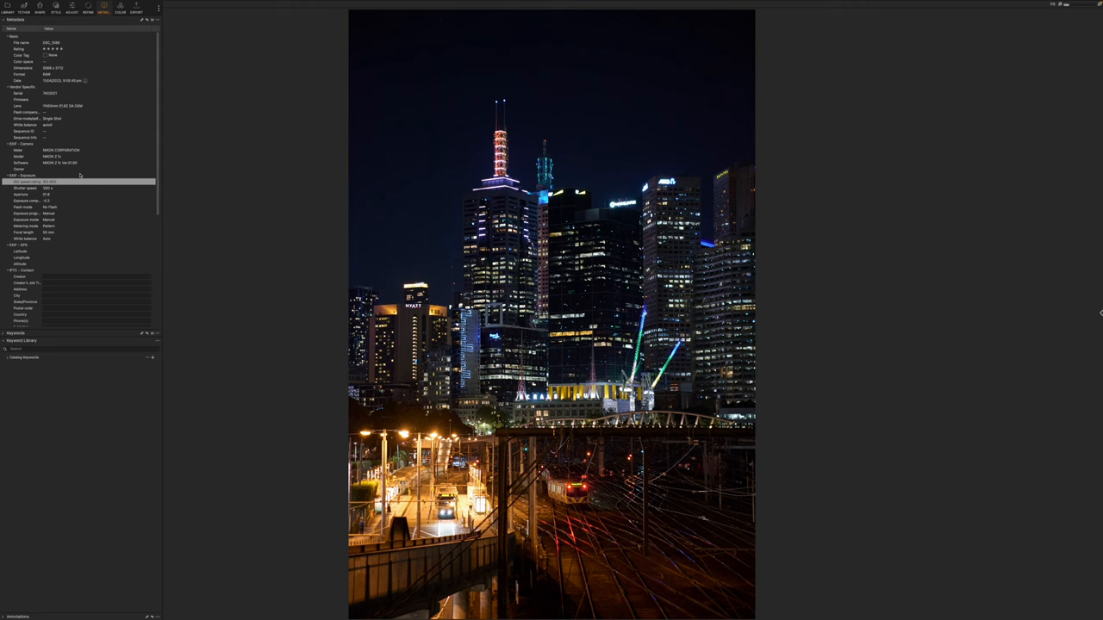
Show the night photo of lit skyscrapers above the rail yard in the viewer
{"action": "left_click", "coordinate": [72, 11]}
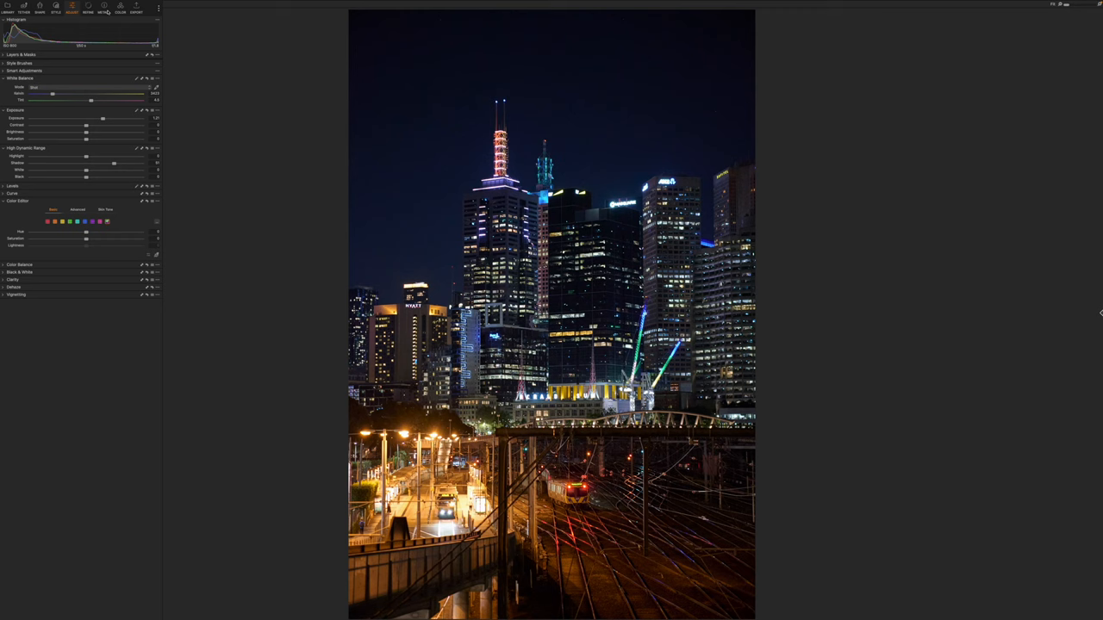
{"action": "left_click", "coordinate": [104, 11]}
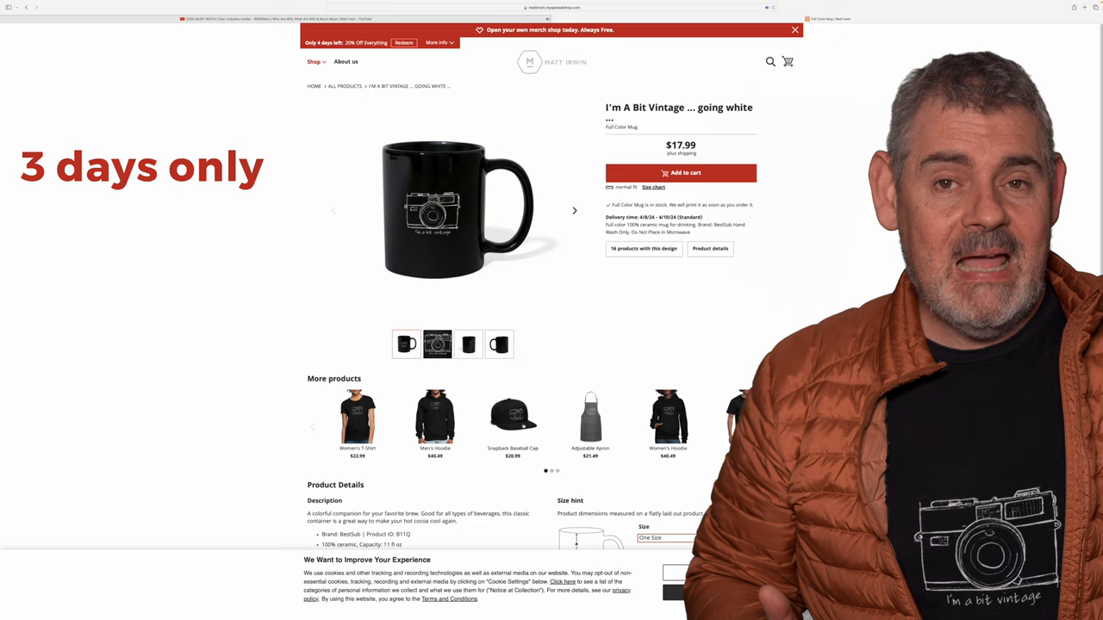
Open the charcoal camera-design Adjustable Apron page ($21.49) from More products
{"action": "left_click", "coordinate": [591, 418]}
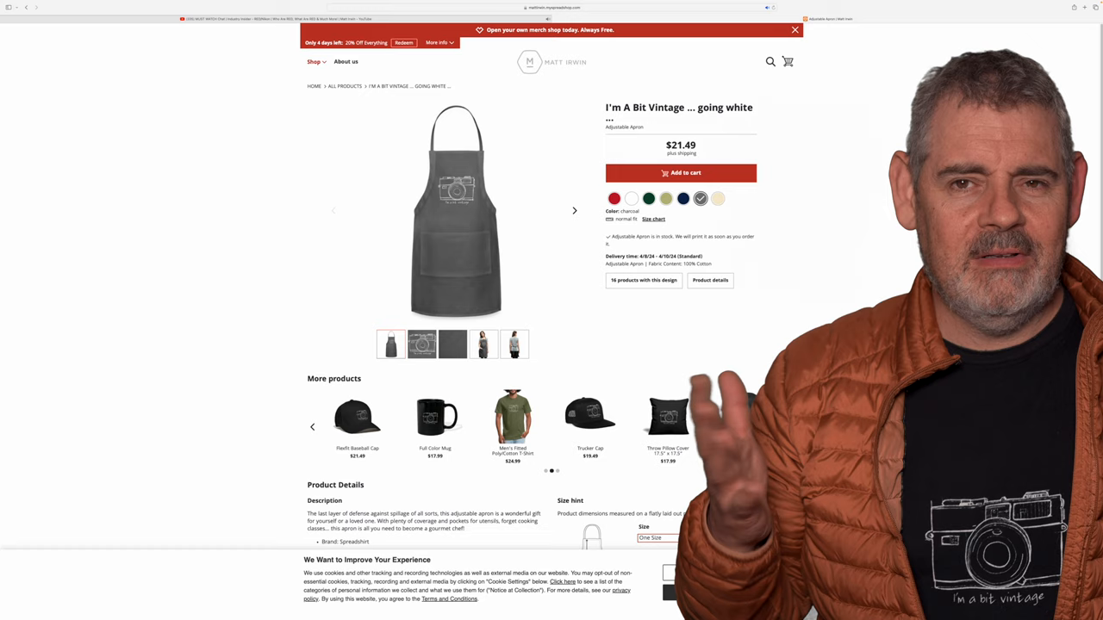